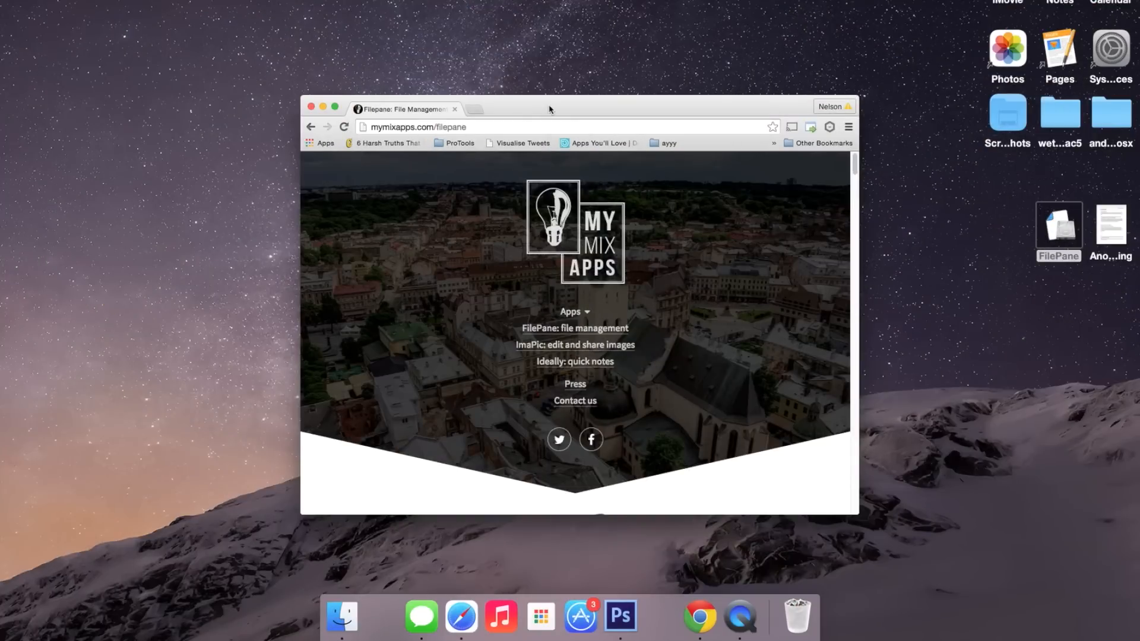
mouse_move(622, 117)
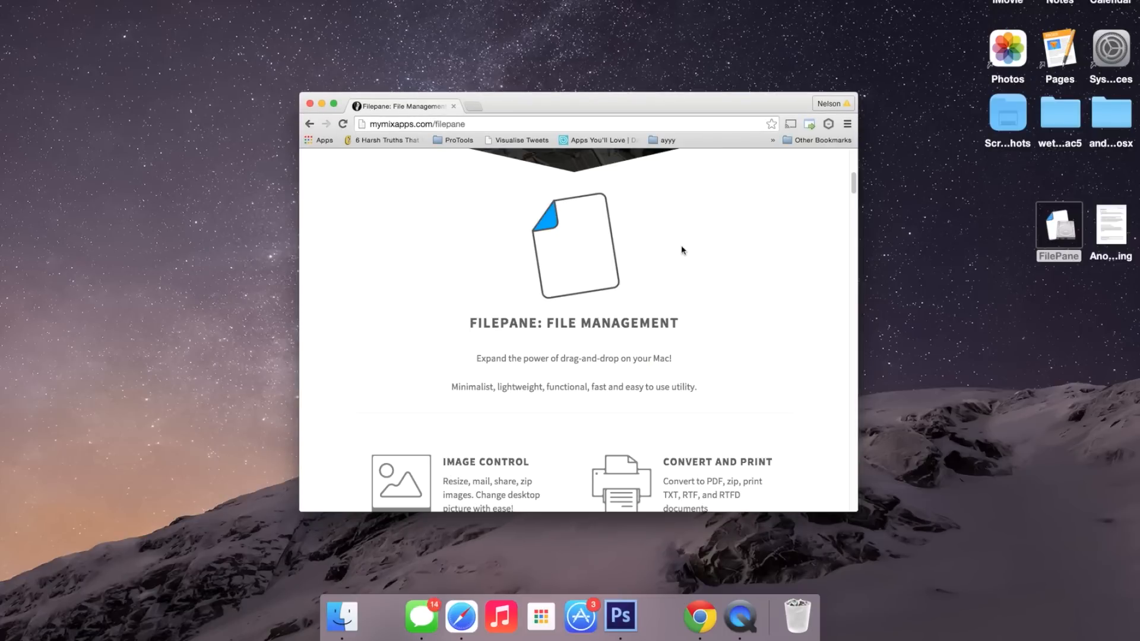
mouse_move(716, 275)
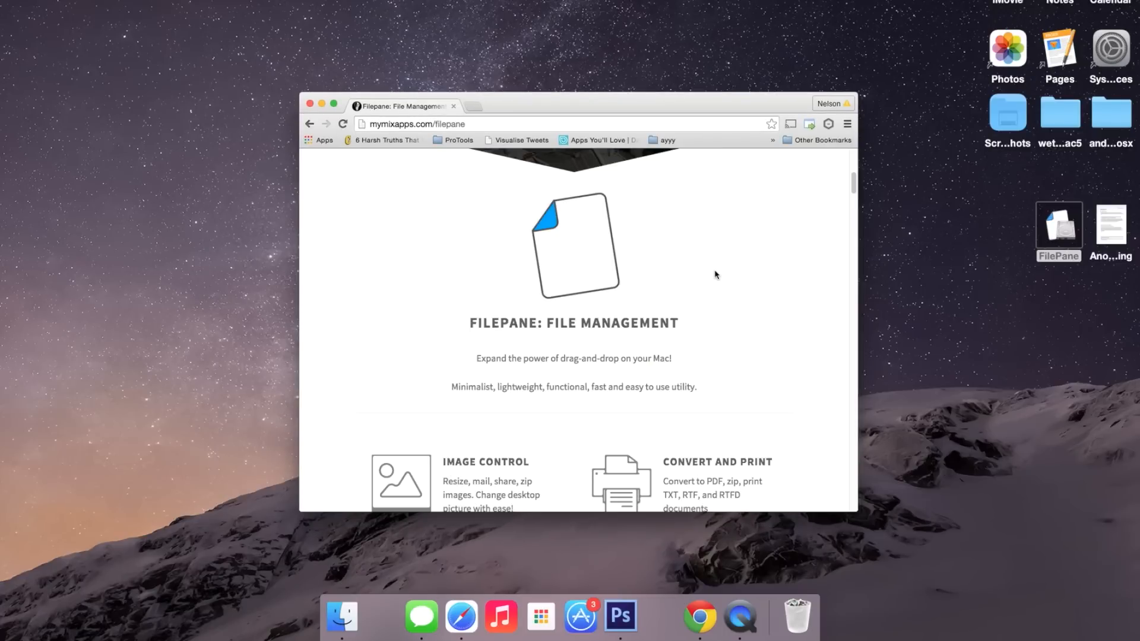
Scroll the FilePane page down to the Free Download and Buy now buttons.
scroll("down", 3)
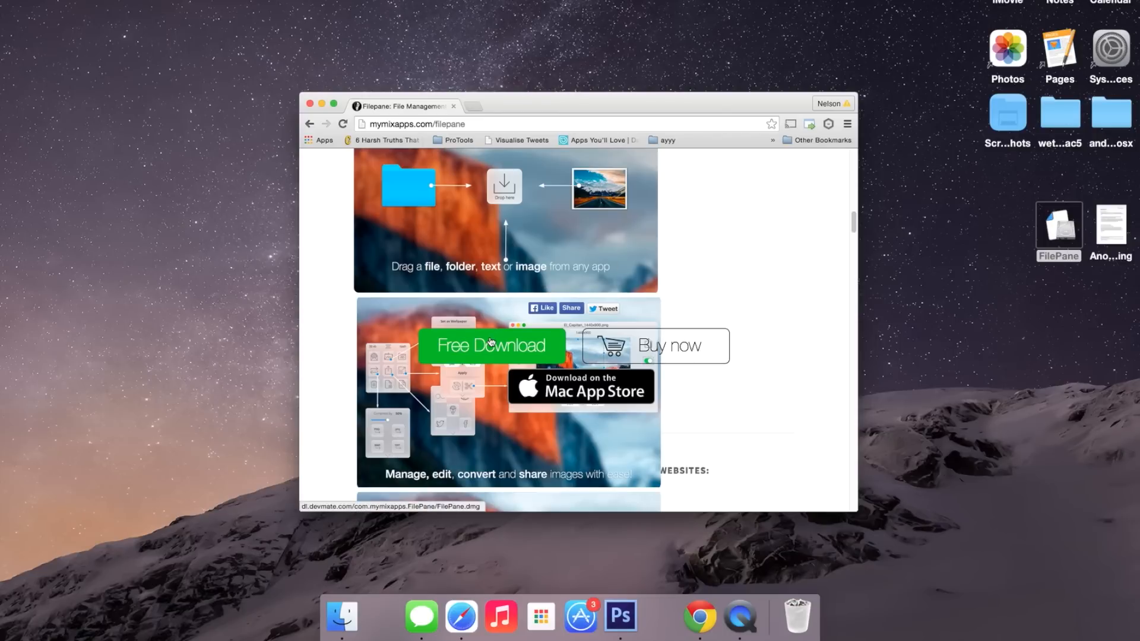
mouse_move(710, 231)
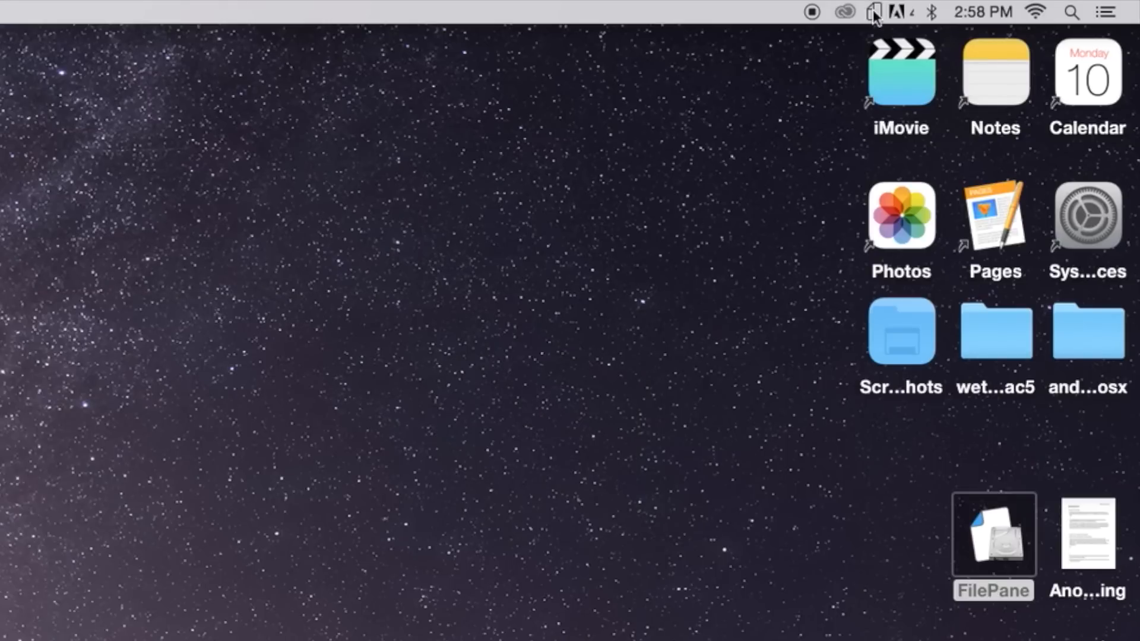
Open the FilePane menu bar popover showing activation settings and time saved.
left_click(875, 11)
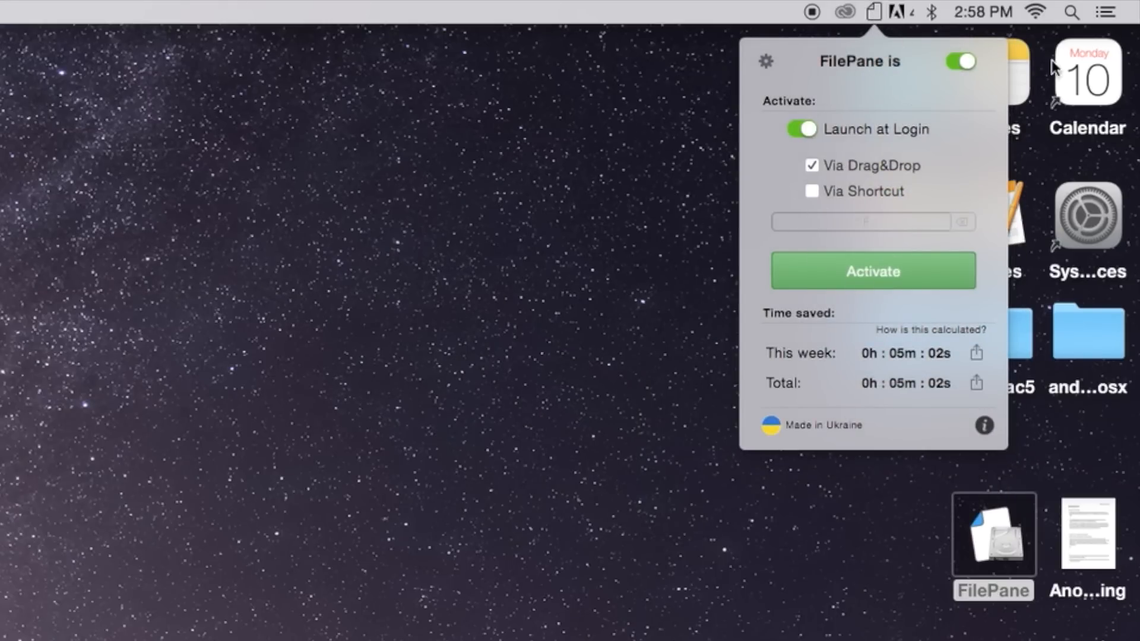
mouse_move(842, 116)
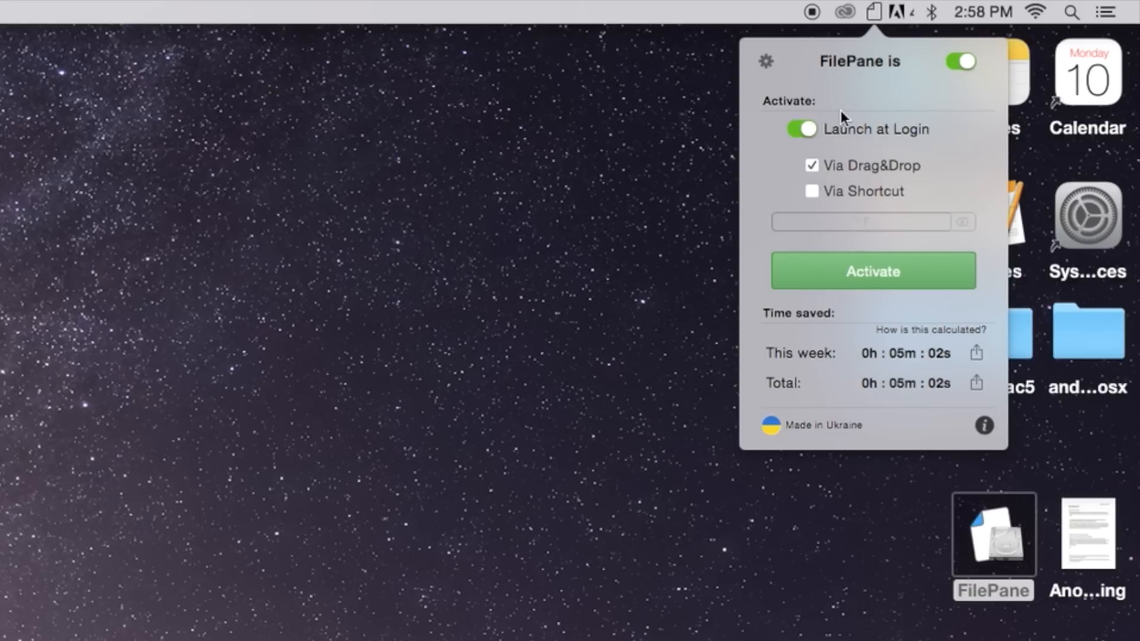